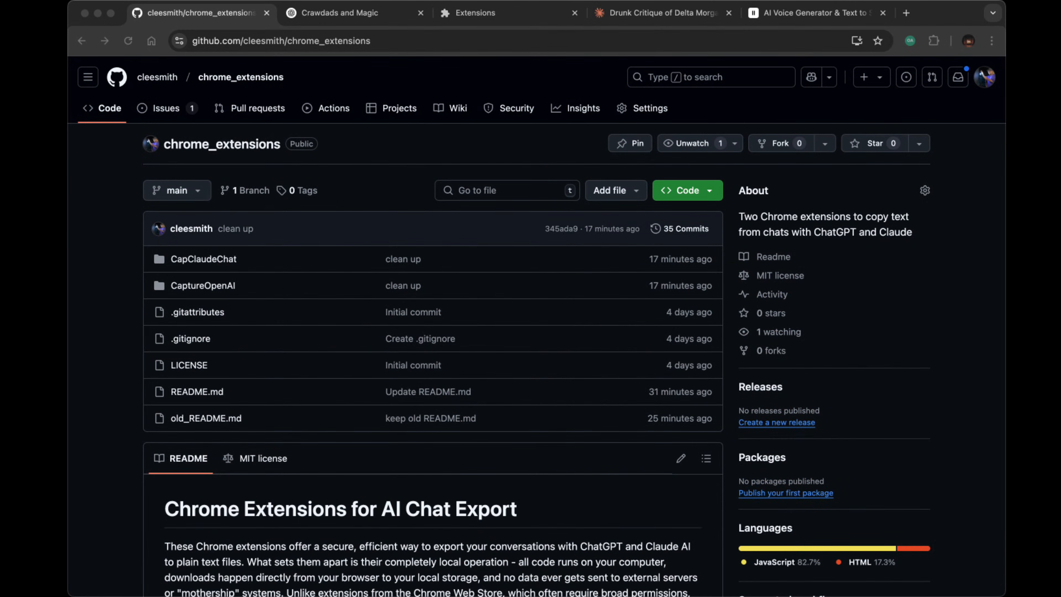
Export the Crawdads and Magic ChatGPT conversation via CaptureOpenAI and save the chatgpt_export text file to Downloads
scroll(down, 3)
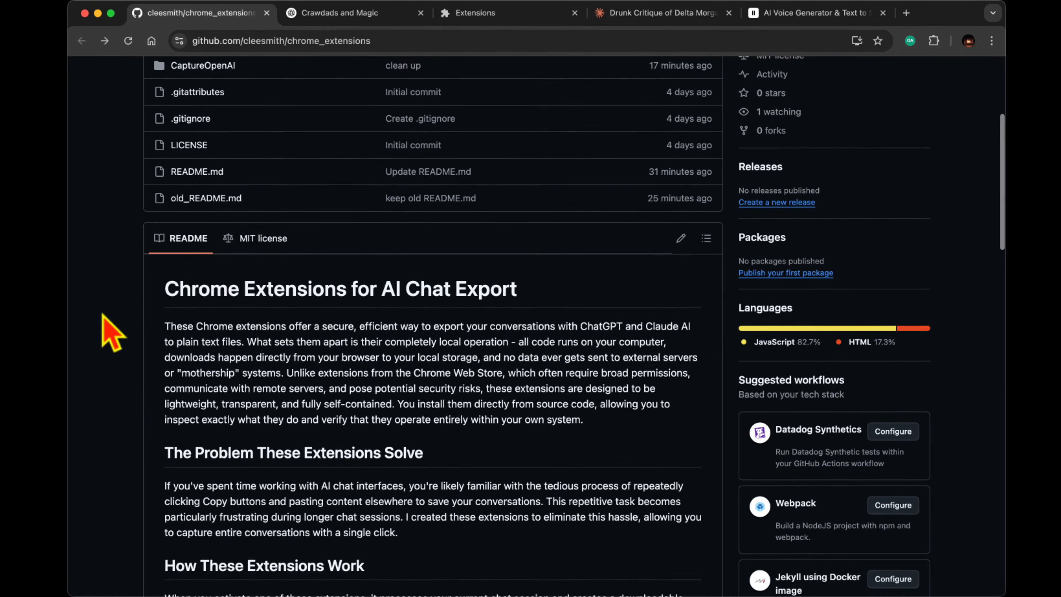
scroll(down, 3)
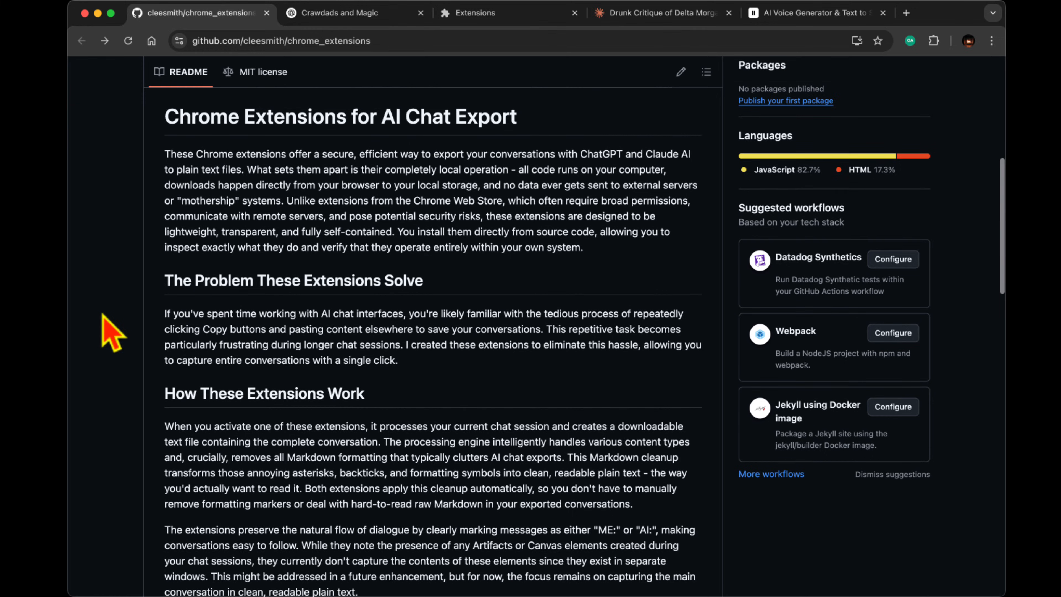
click(334, 14)
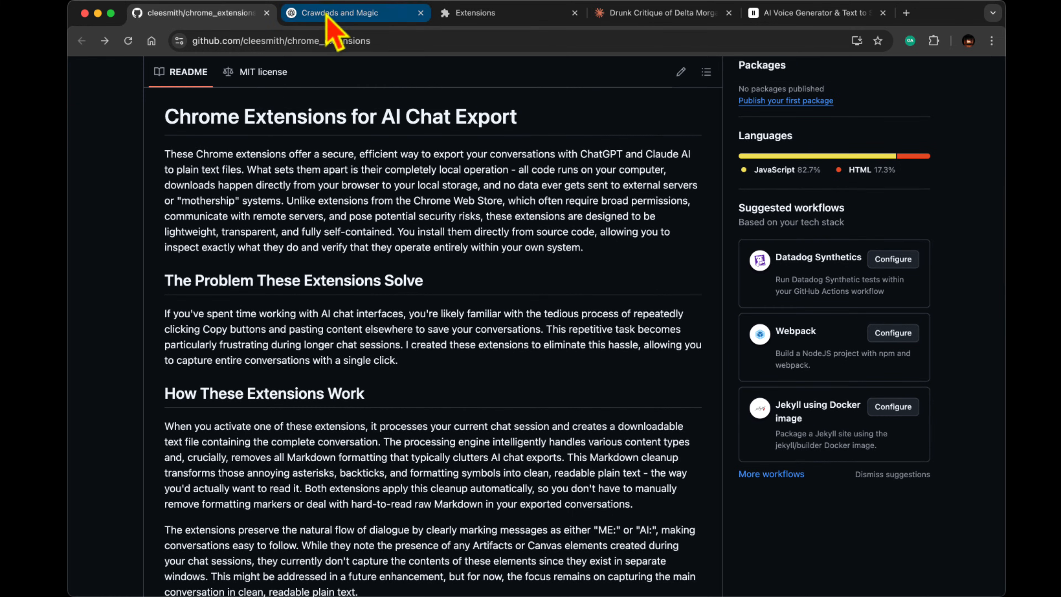
click(329, 15)
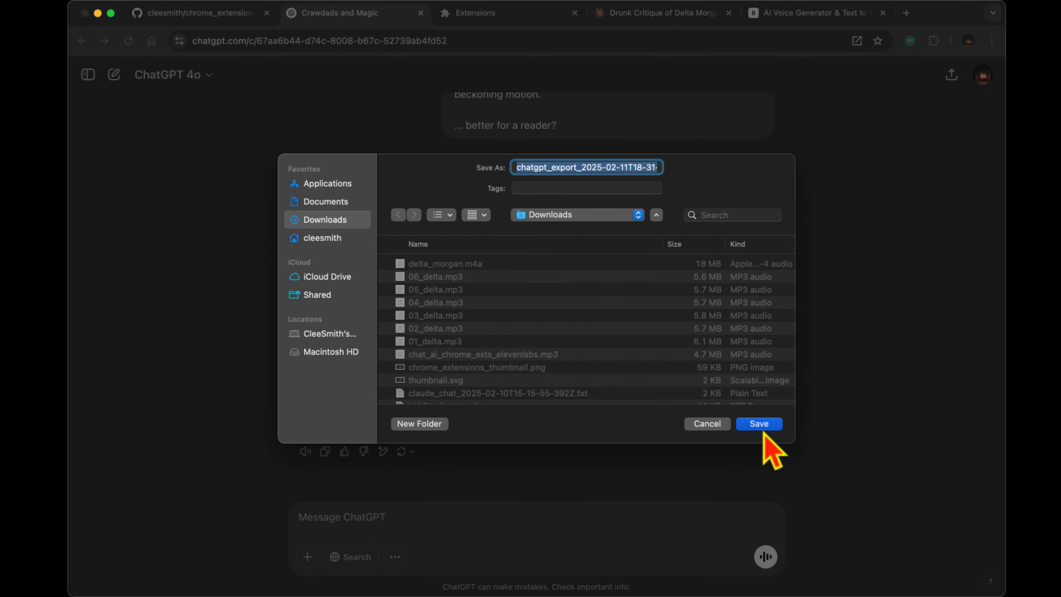
click(759, 424)
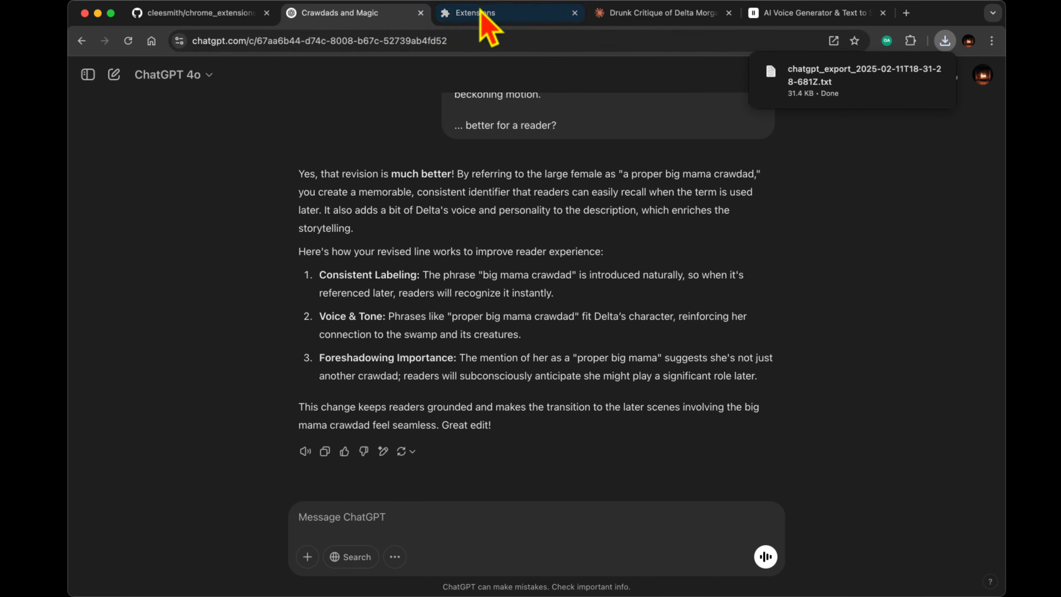
Load the CapClaudeChat folder from chrome_extensions as an unpacked extension on the extensions page
click(482, 16)
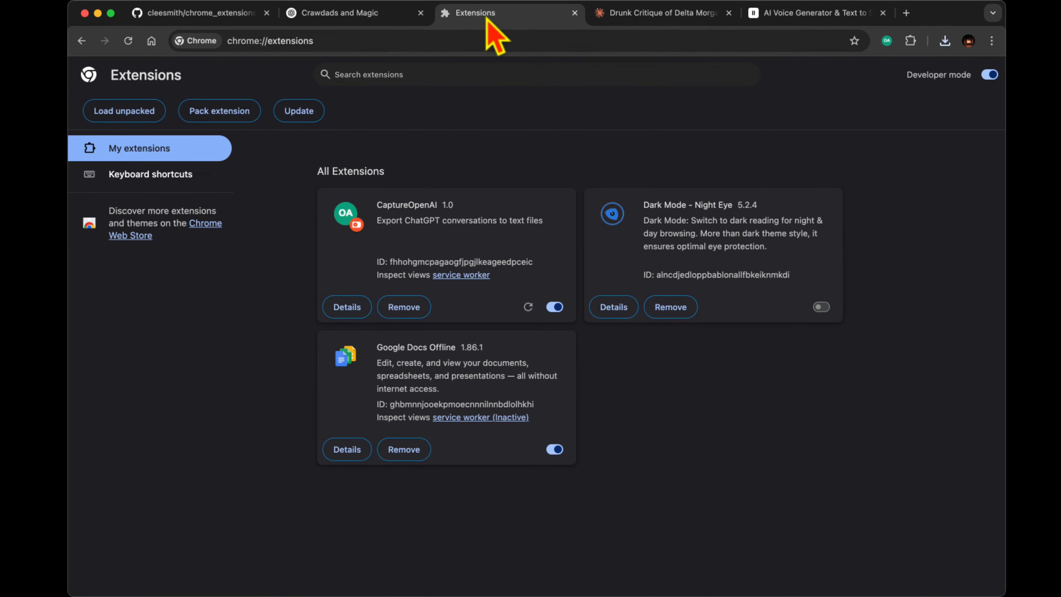
mouse_move(575, 186)
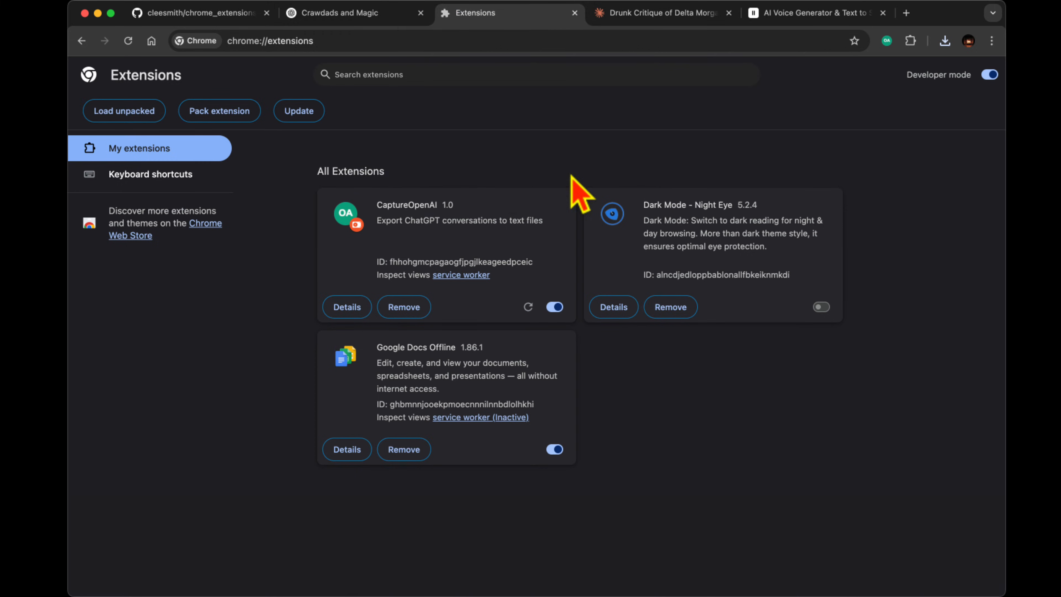
mouse_move(480, 132)
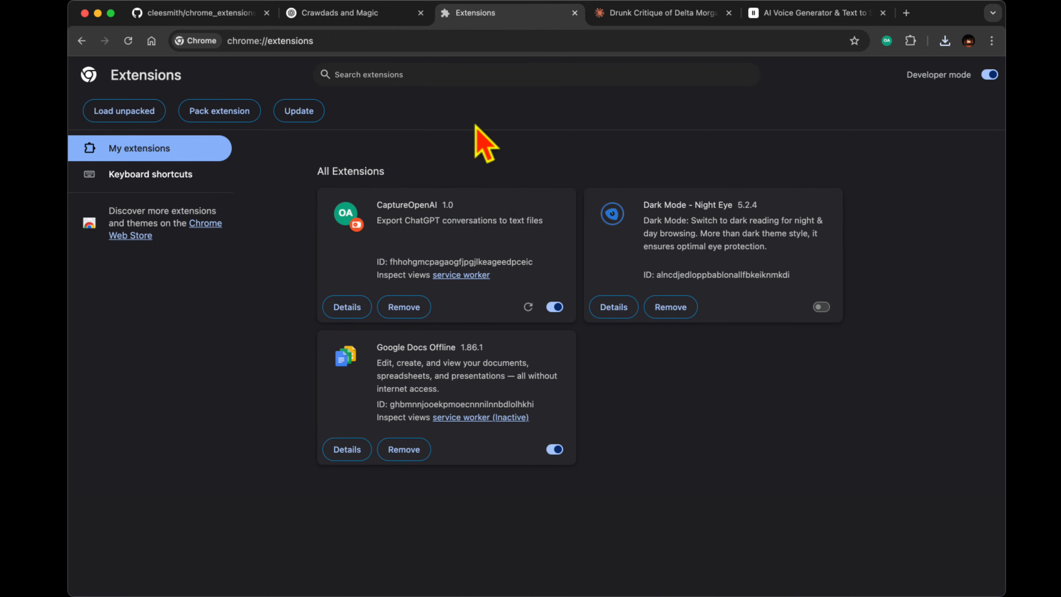
click(123, 110)
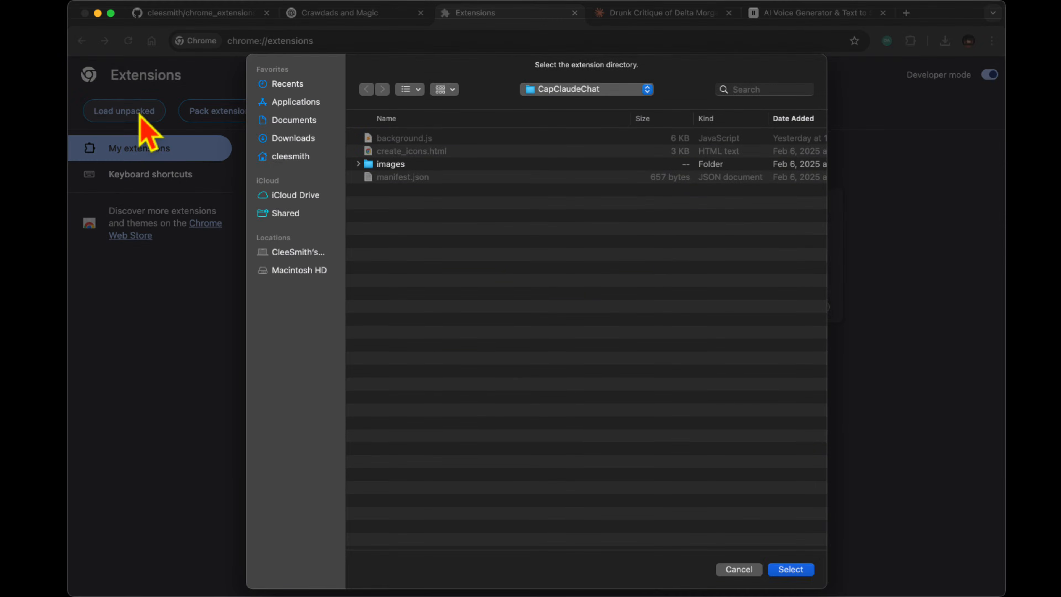
mouse_move(370, 121)
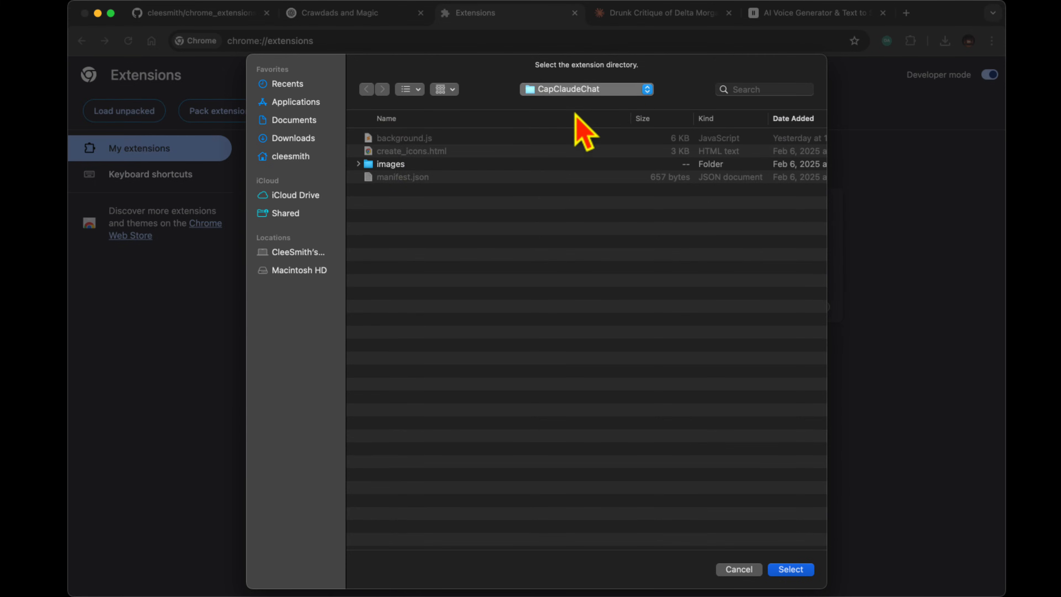
click(366, 89)
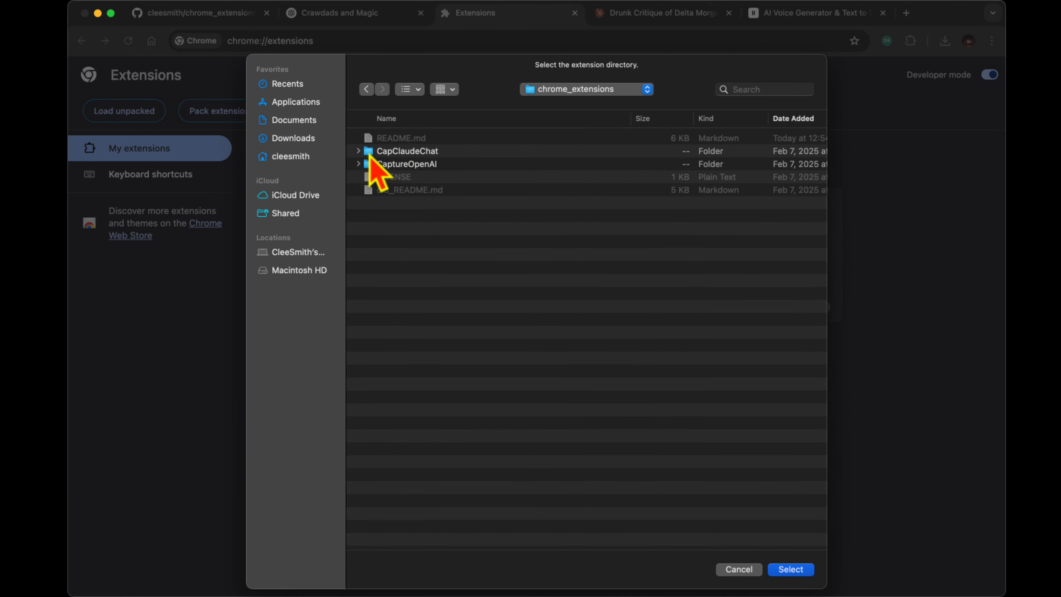
click(407, 151)
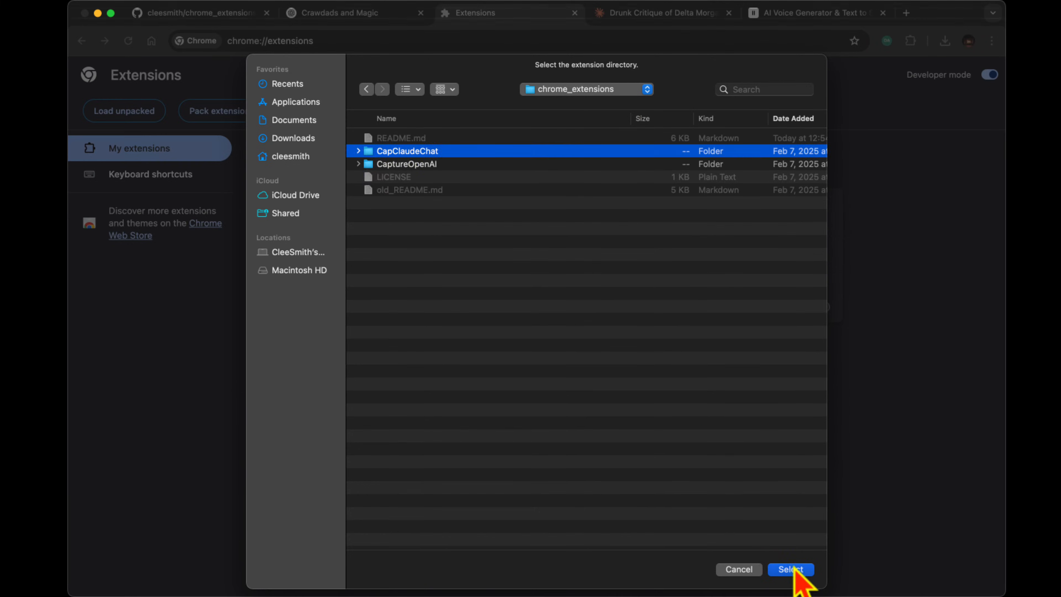
click(791, 569)
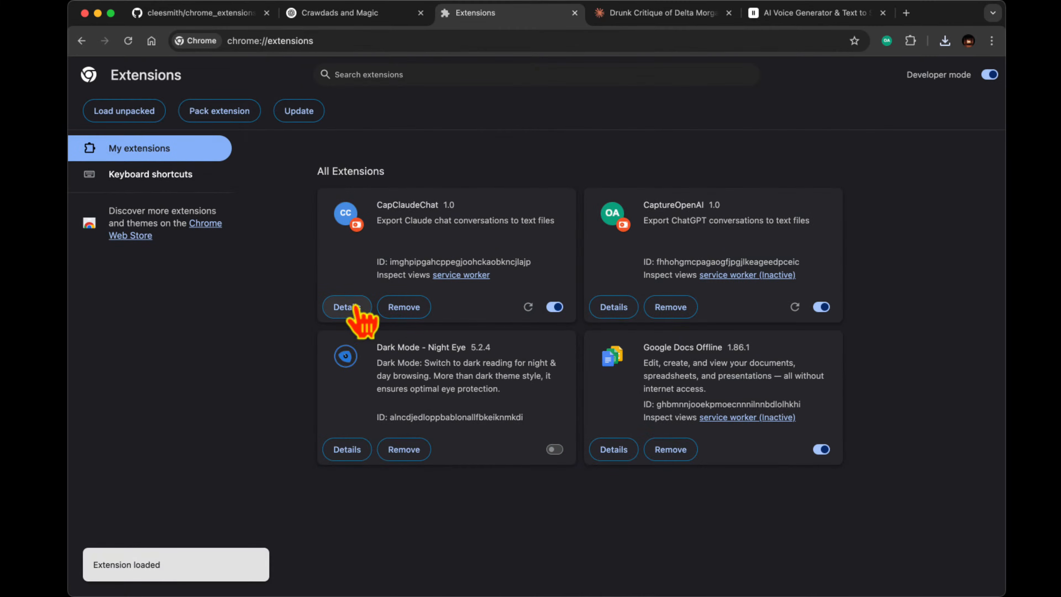
Review CapClaudeChat 1.0's Details page and enable its file URL access
click(346, 307)
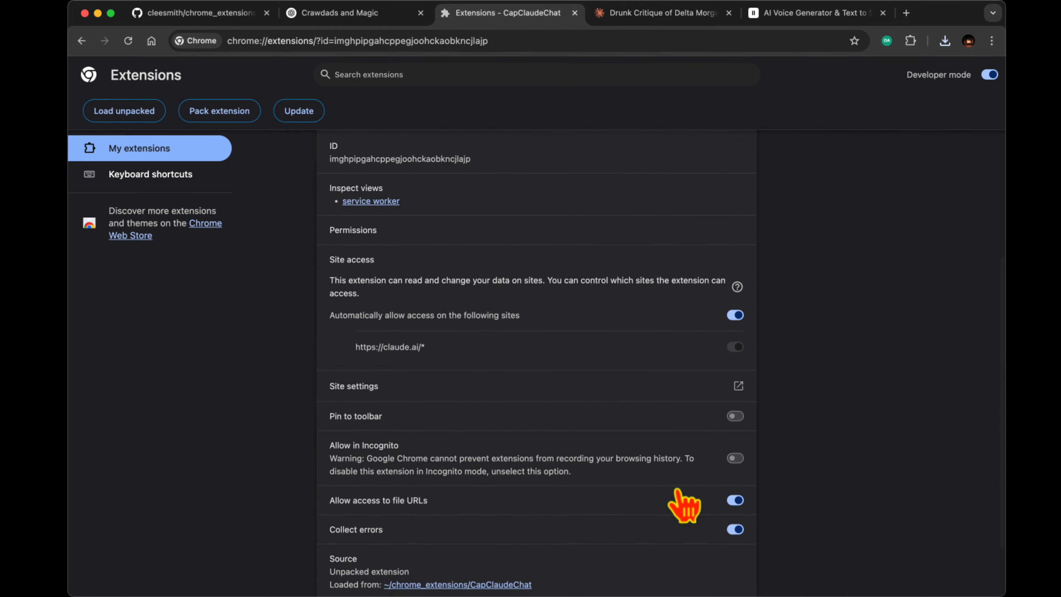
scroll(down, 3)
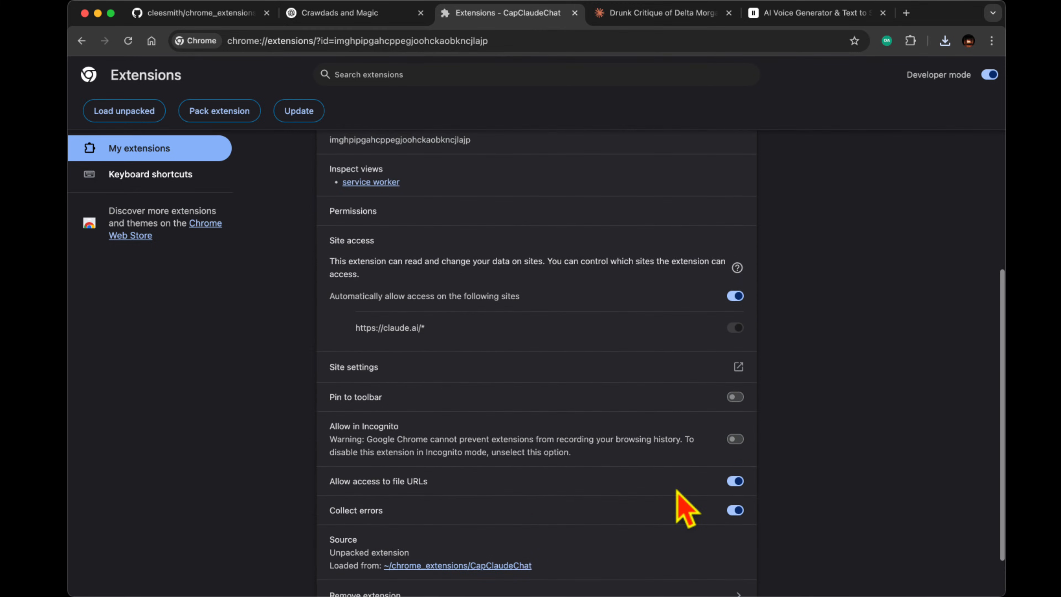
click(735, 396)
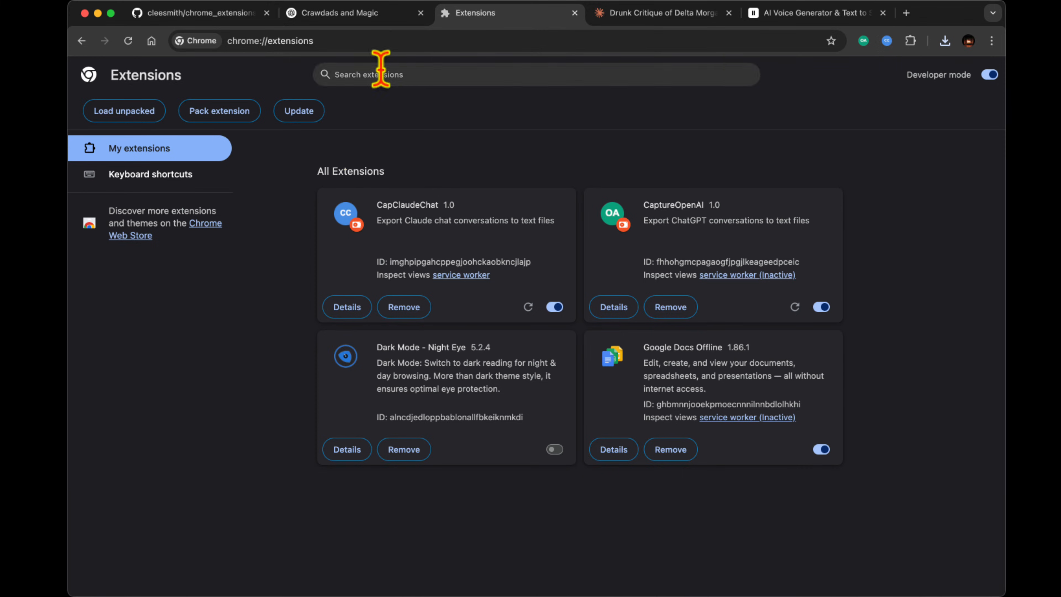
Export the Drunk Critique of Delta Morgan Claude chat with CapClaudeChat and save the claude_chat text file to Downloads
click(659, 13)
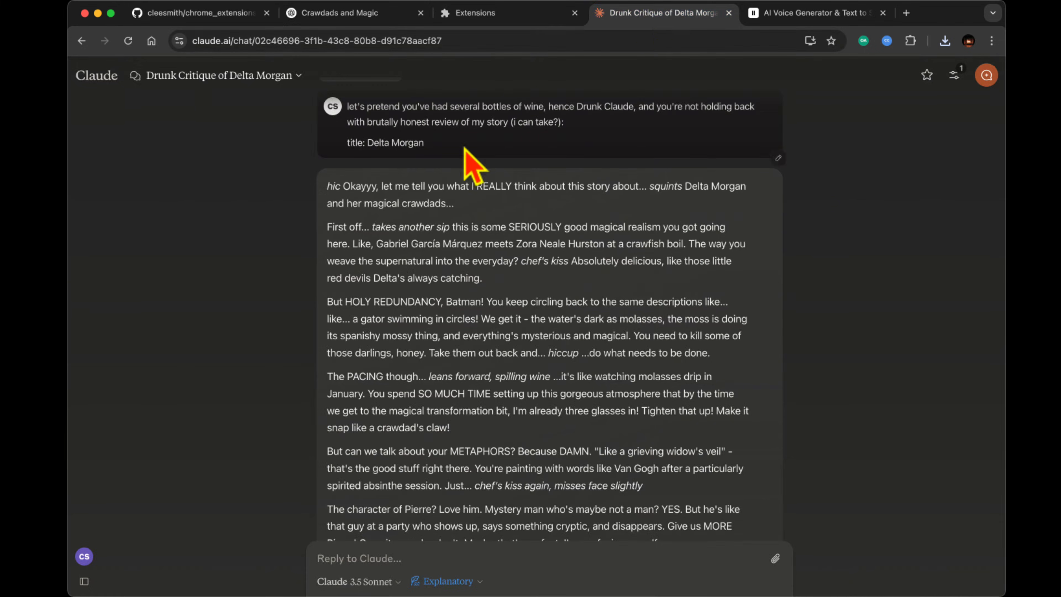
scroll(down, 3)
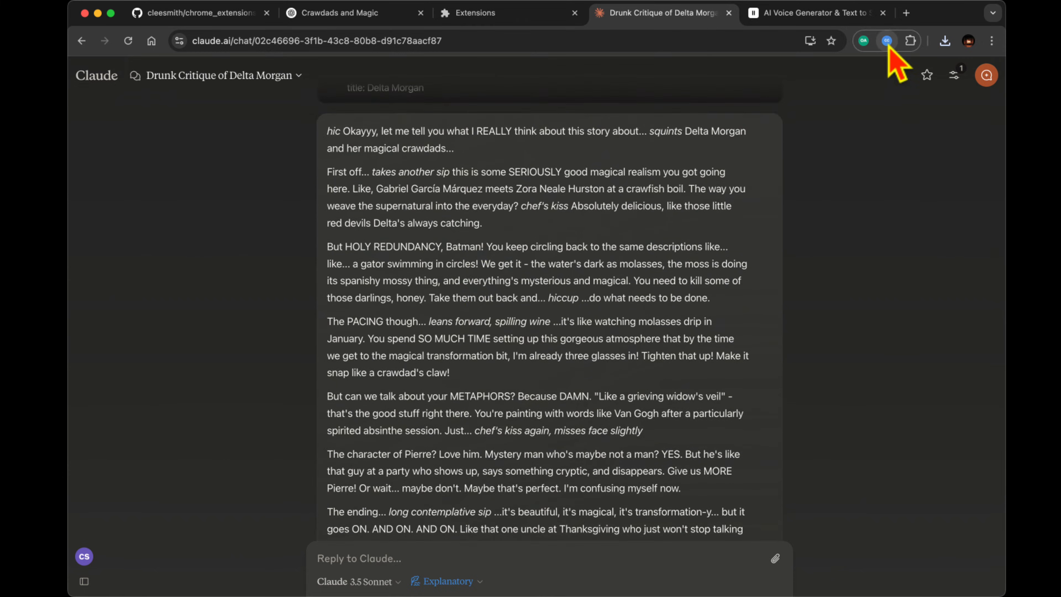
mouse_move(886, 41)
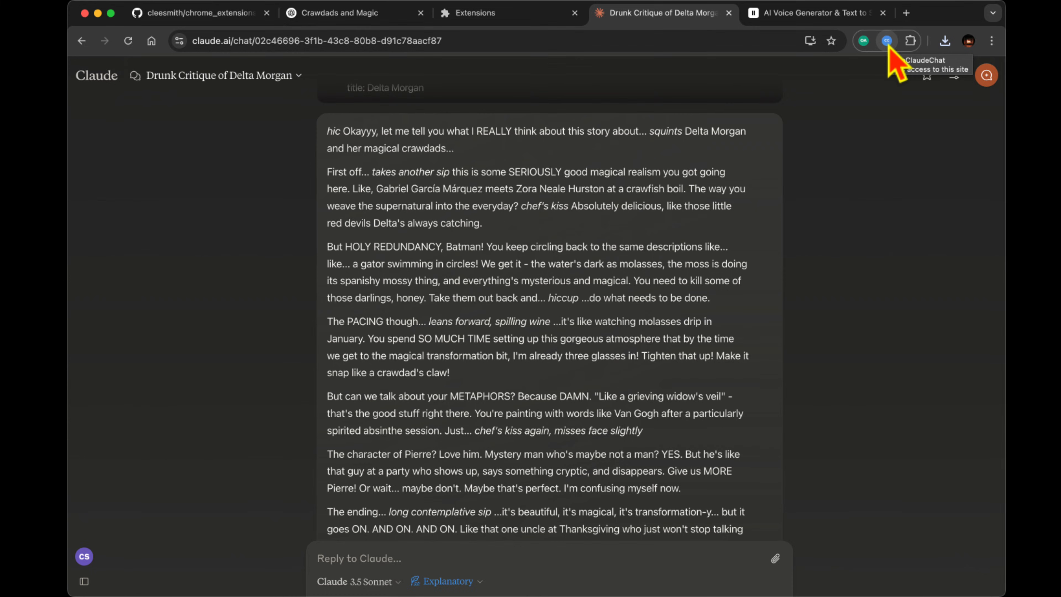
click(886, 41)
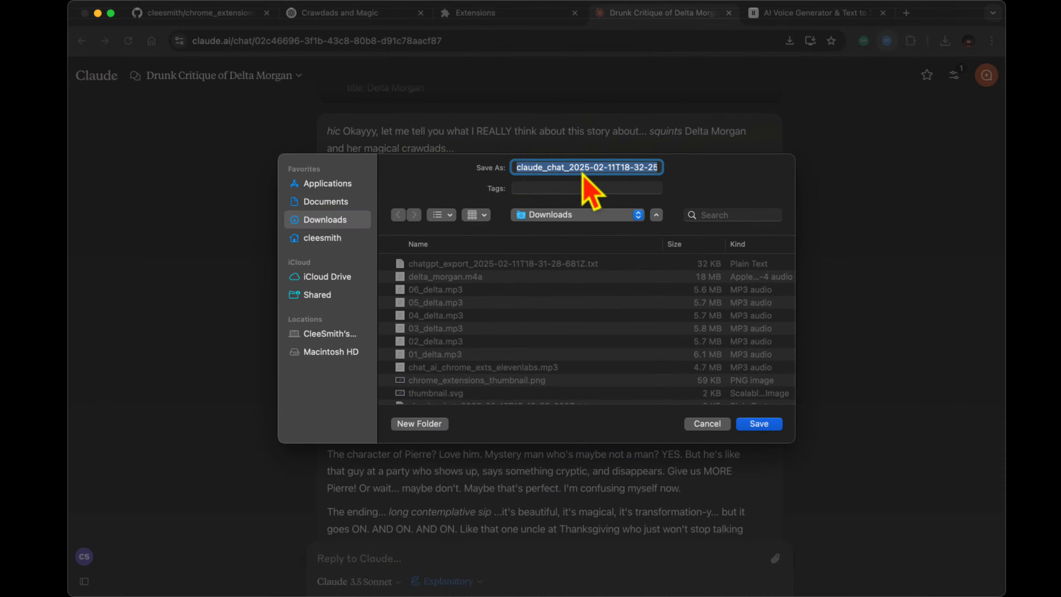
mouse_move(641, 275)
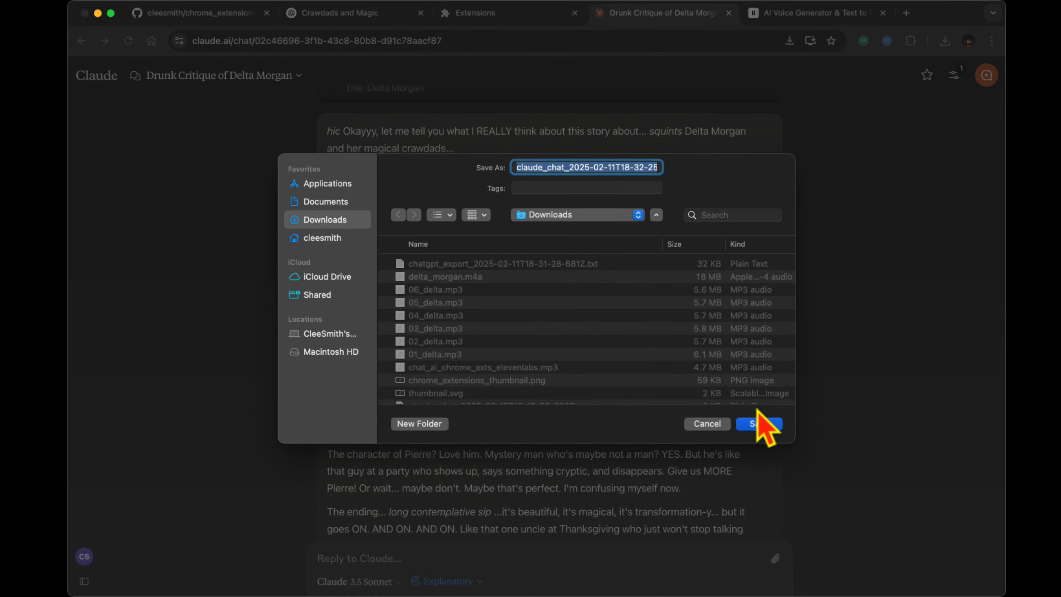
click(762, 423)
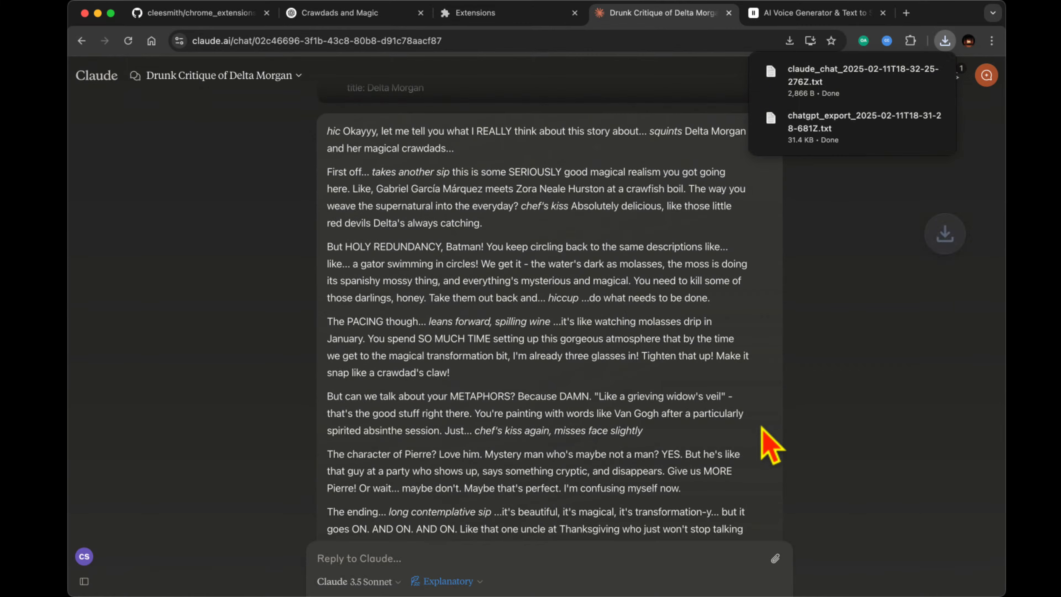
mouse_move(849, 176)
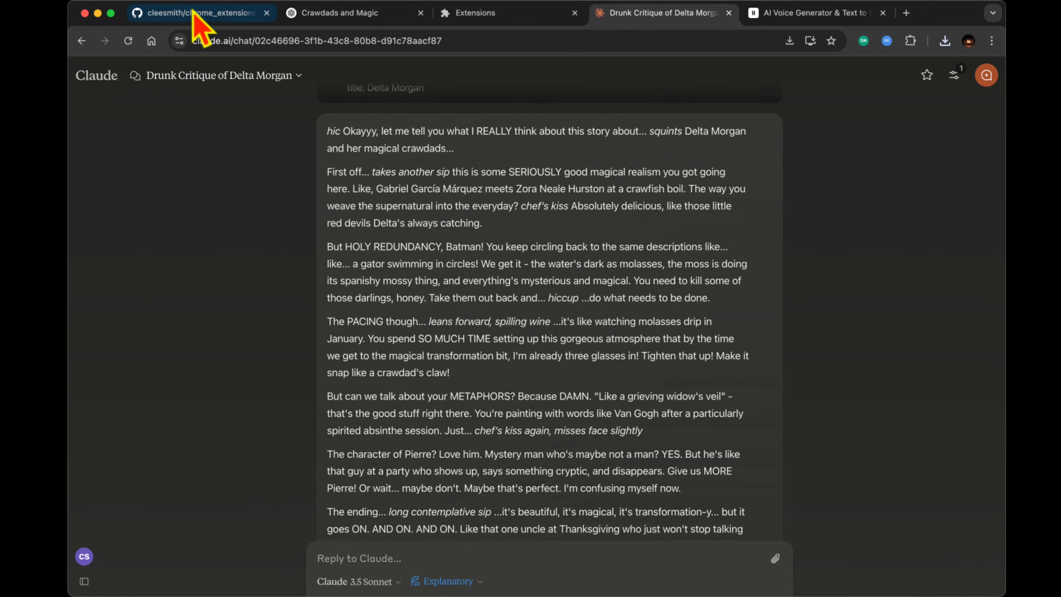
Read the chrome_extensions README down to its Installation Guide, then move to the ElevenLabs podcast project
click(199, 12)
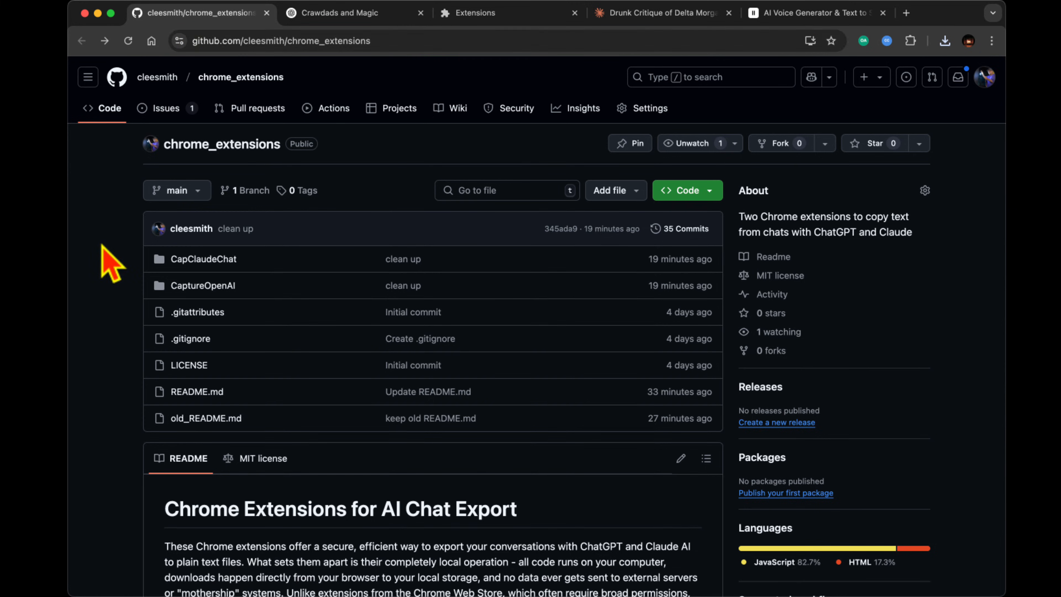
scroll(down, 3)
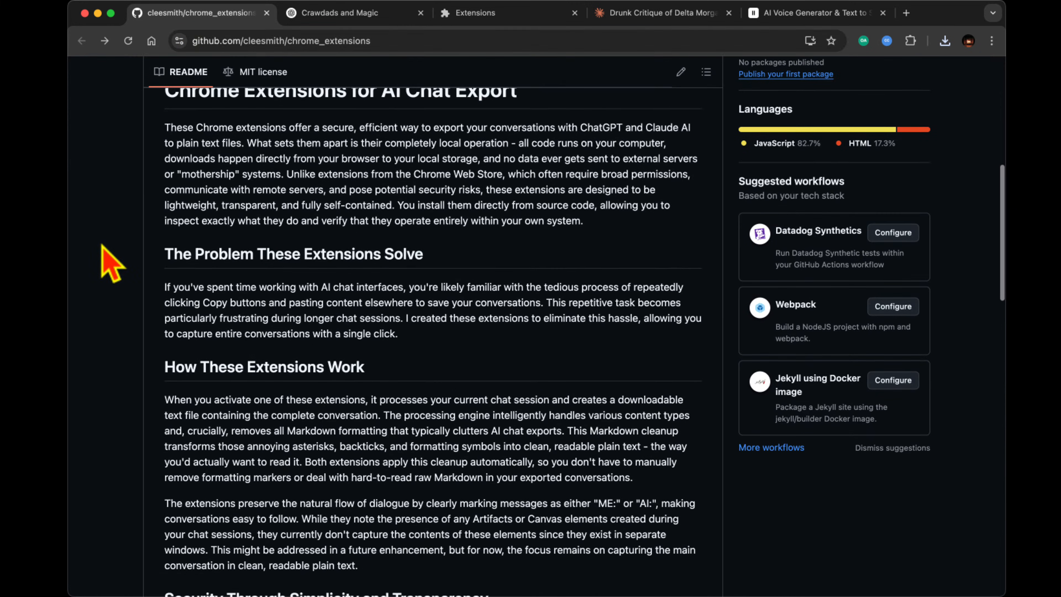
scroll(down, 3)
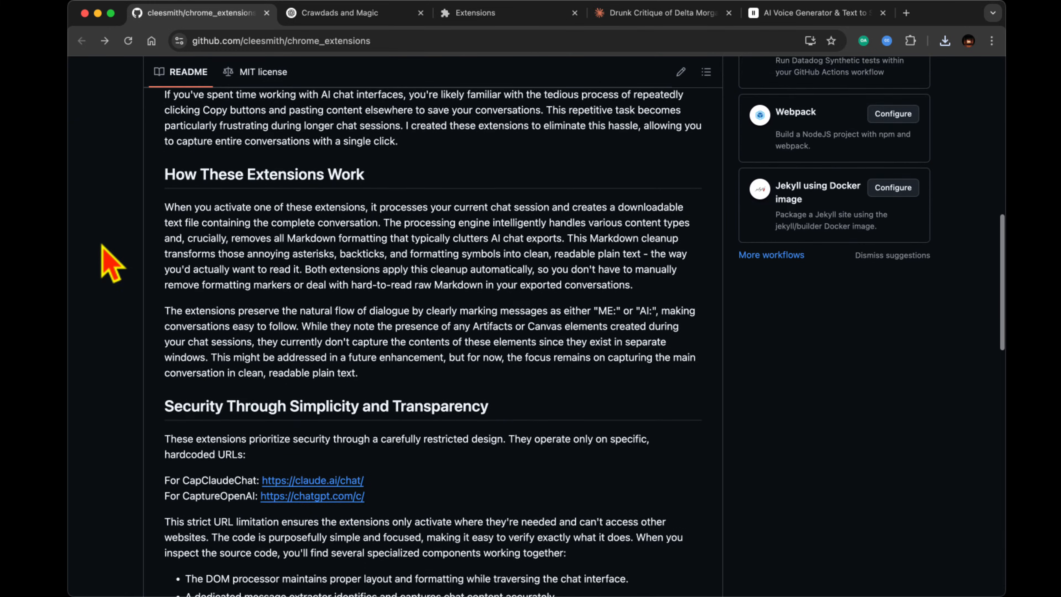
scroll(down, 3)
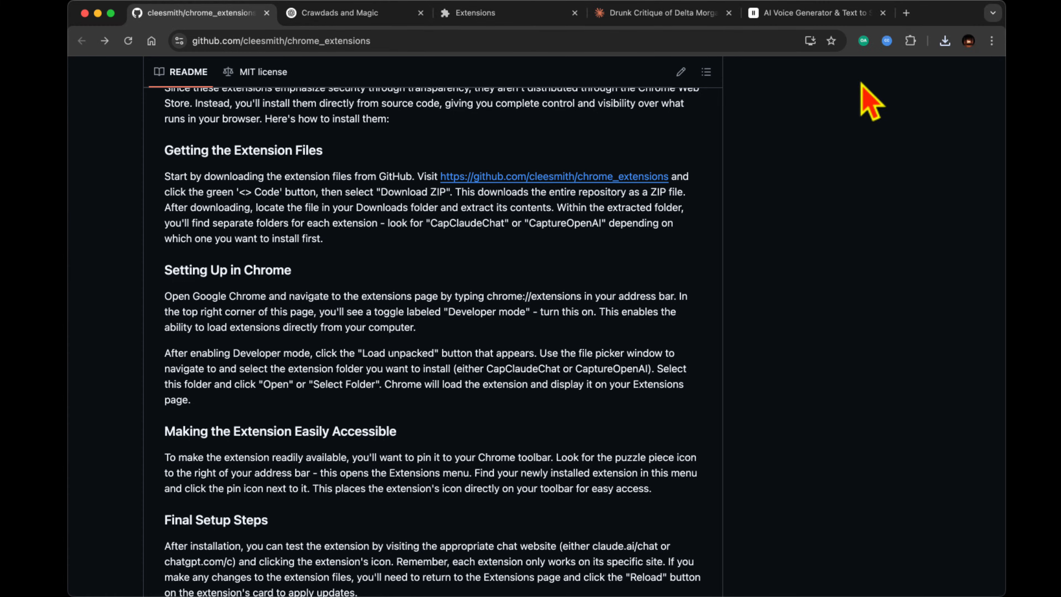
click(801, 13)
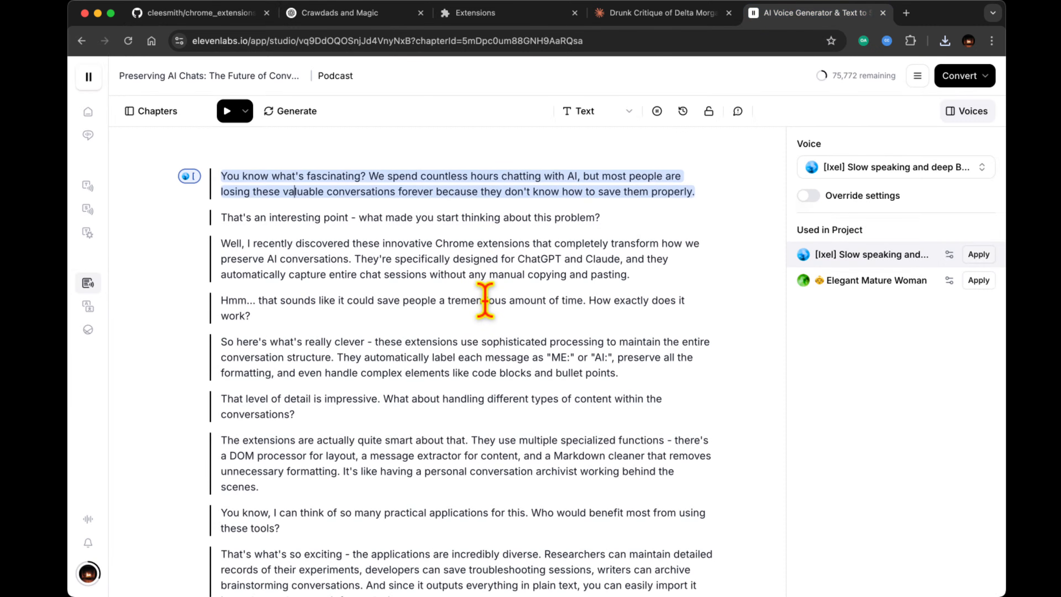
mouse_move(536, 193)
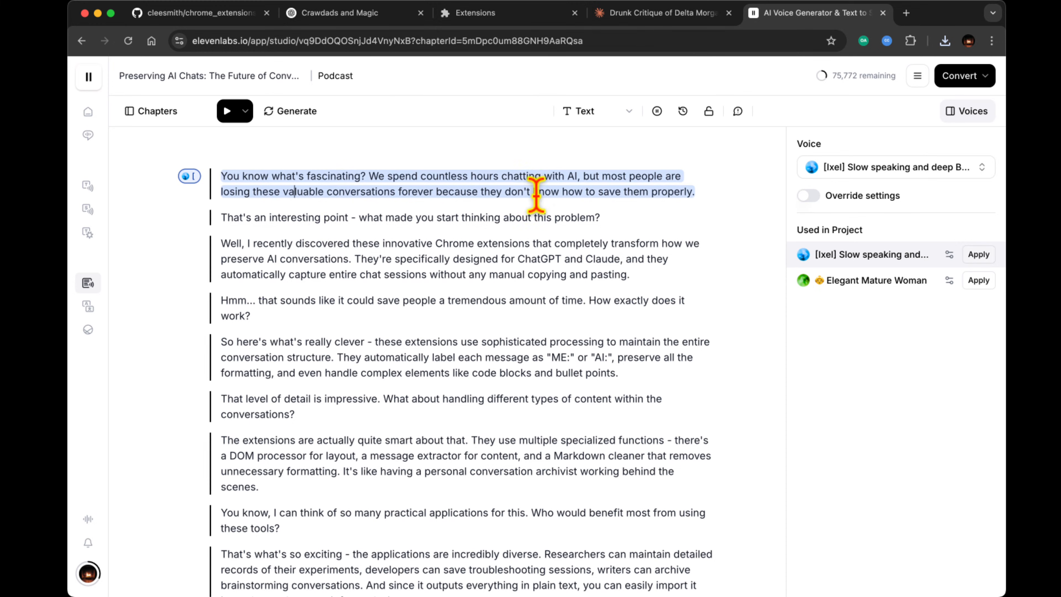
click(369, 43)
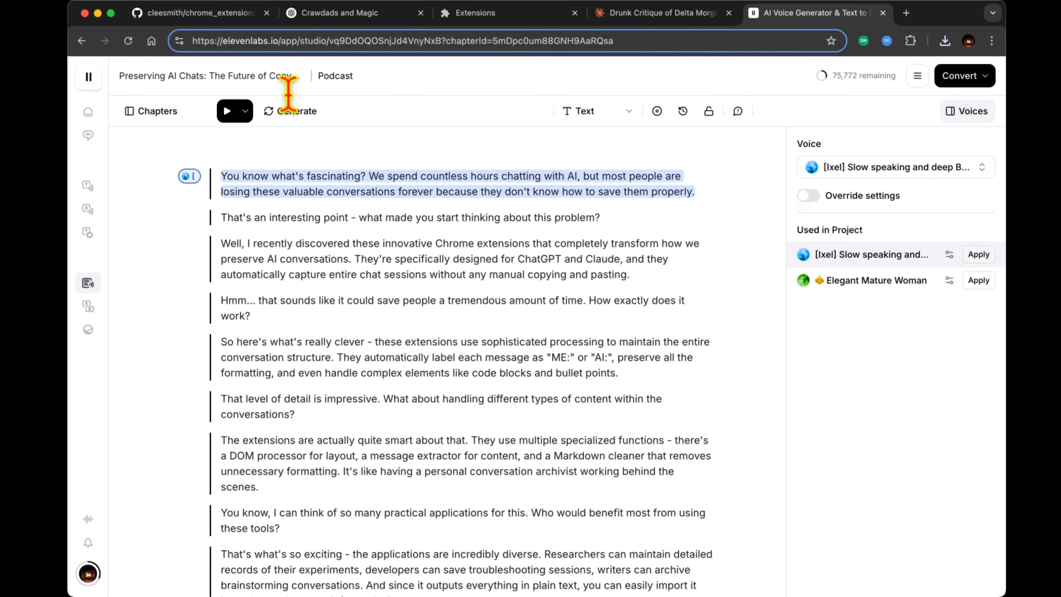
click(87, 78)
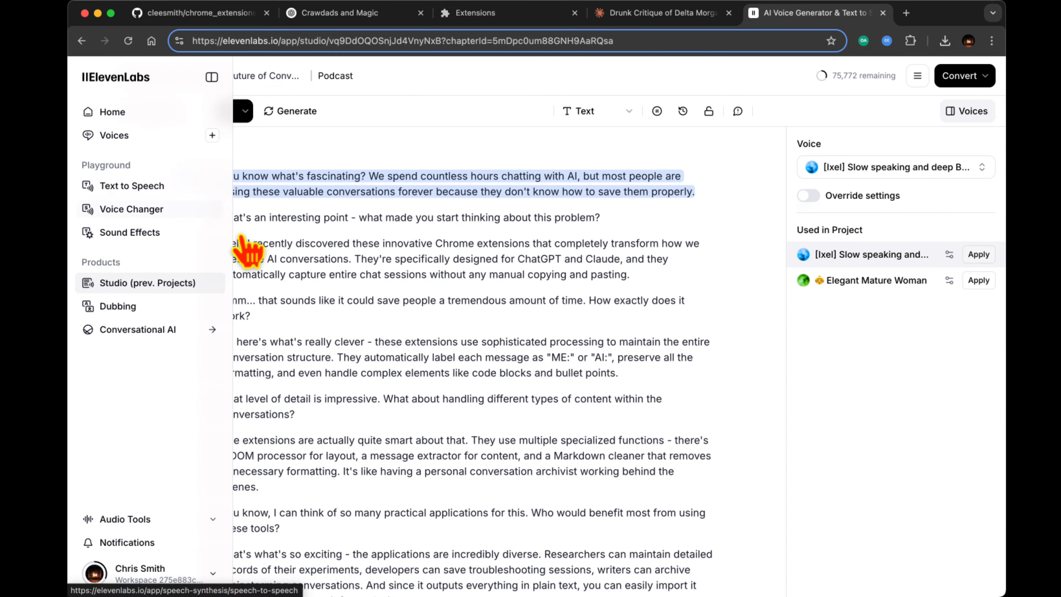
click(211, 77)
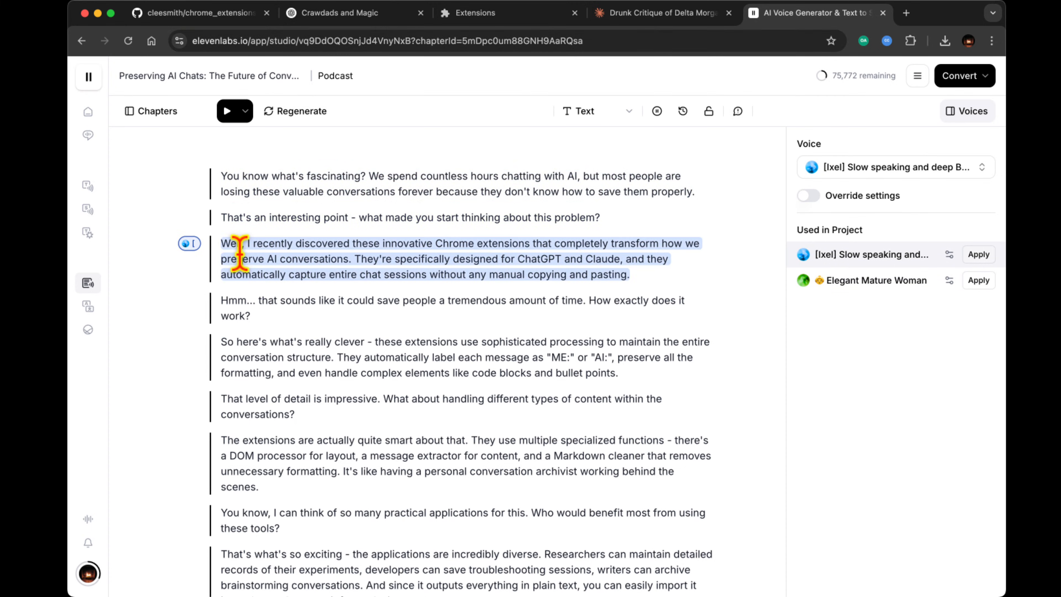
click(435, 301)
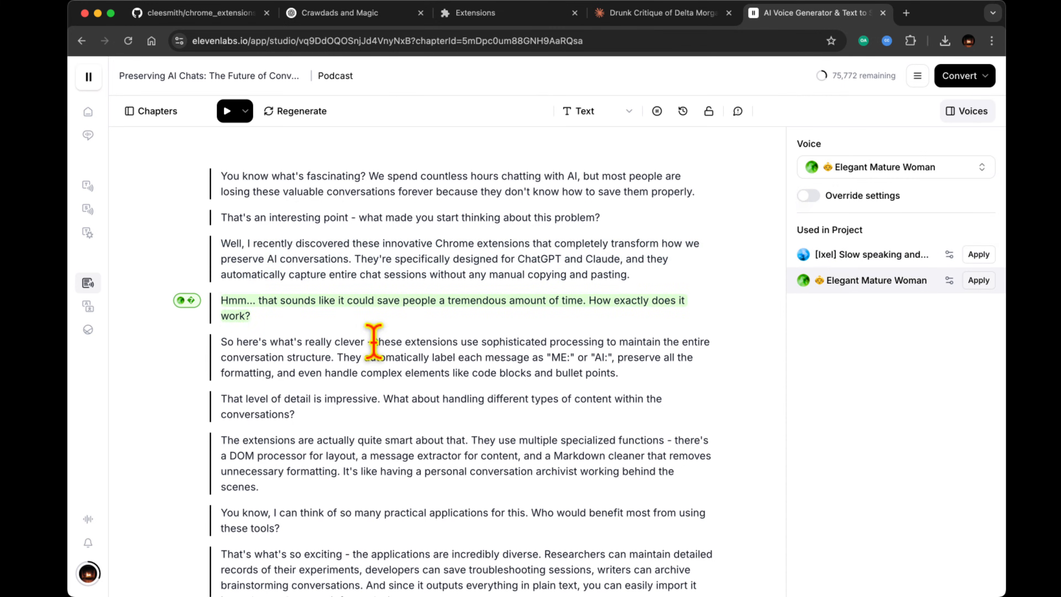
scroll(down, 3)
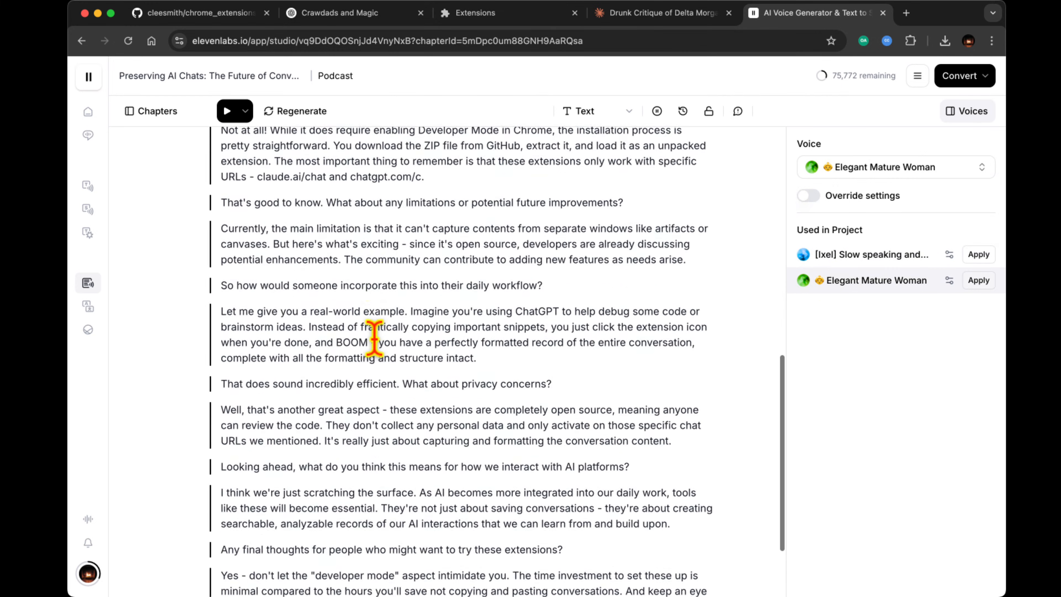
scroll(down, 3)
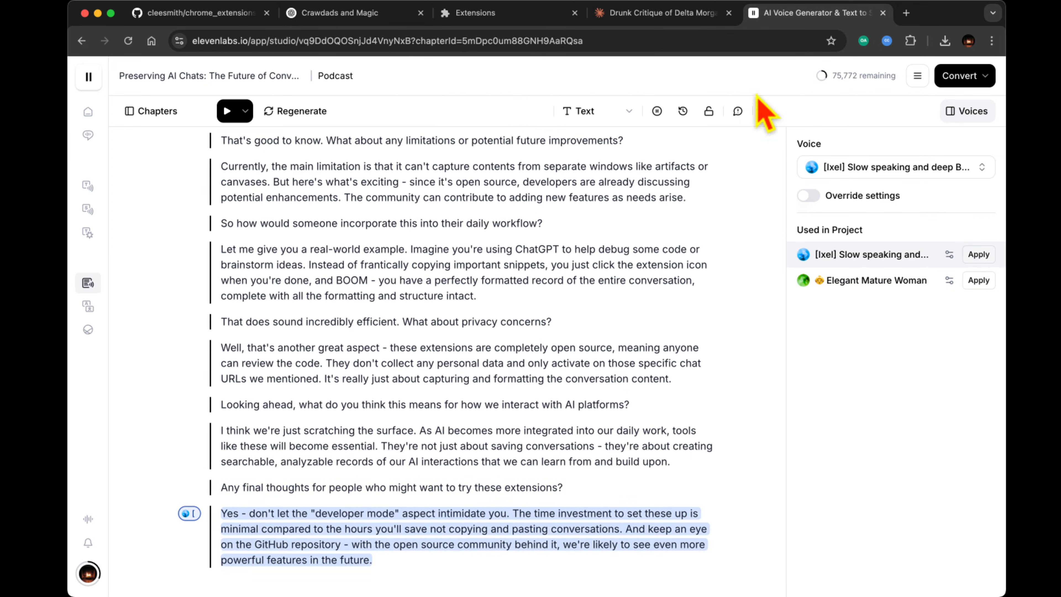
click(207, 13)
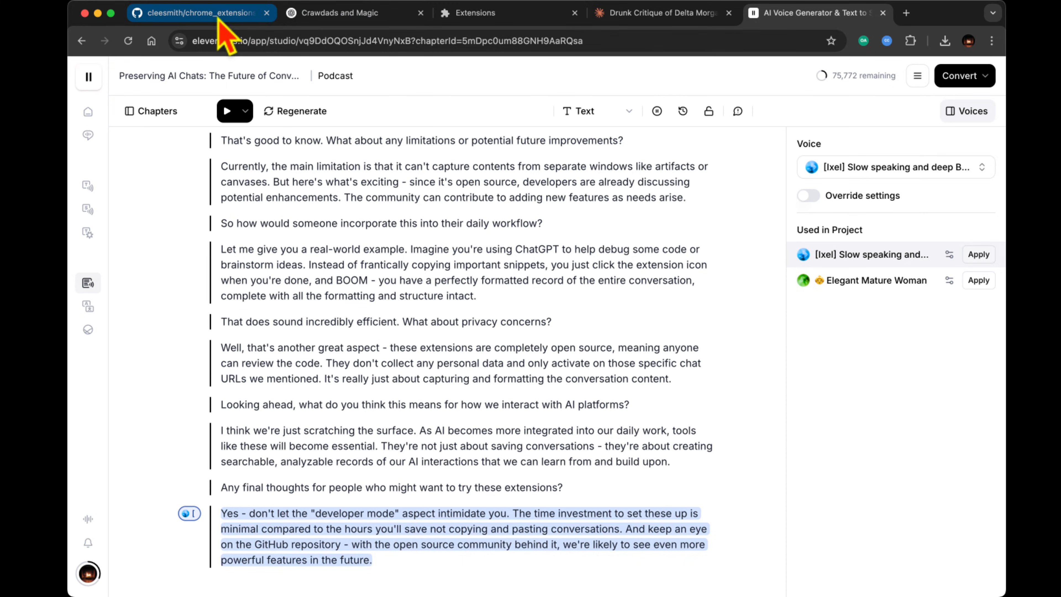
Return to the chrome_extensions README and scroll back to its Chrome Extensions for AI Chat Export introduction
click(207, 14)
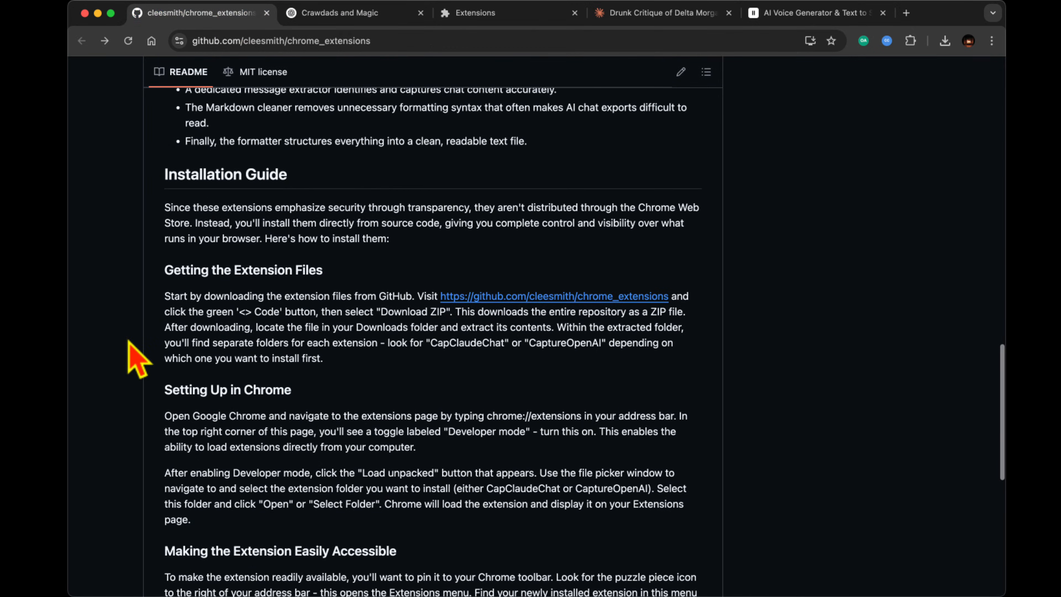
scroll(up, 3)
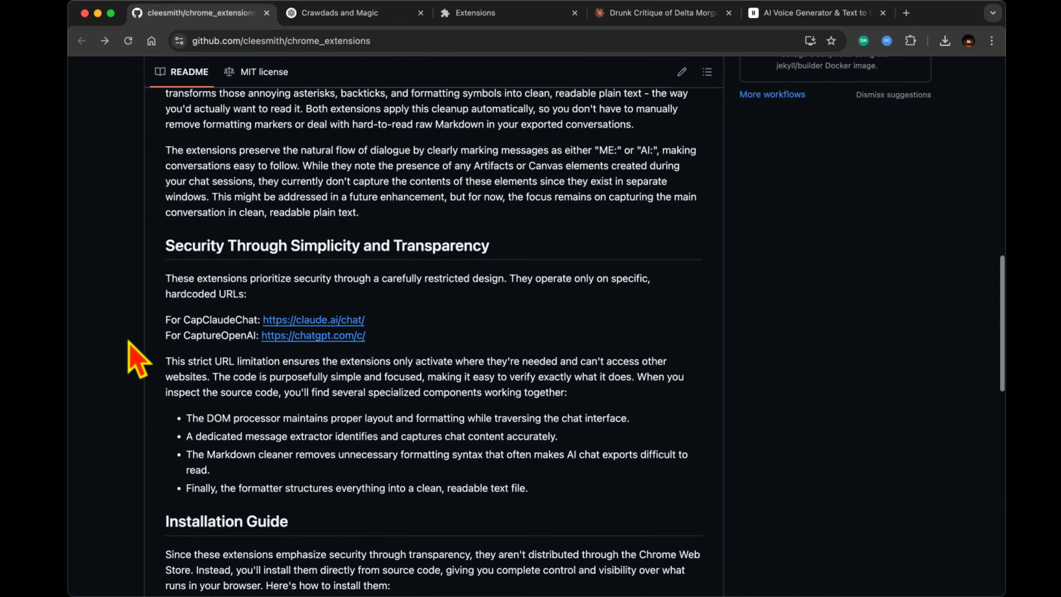
scroll(up, 3)
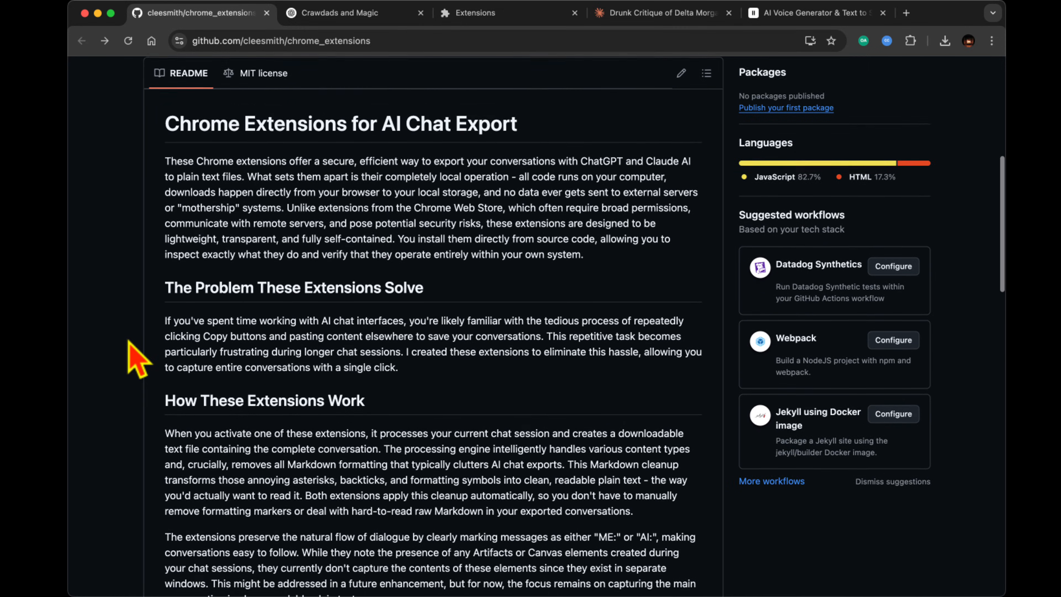
scroll(down, 3)
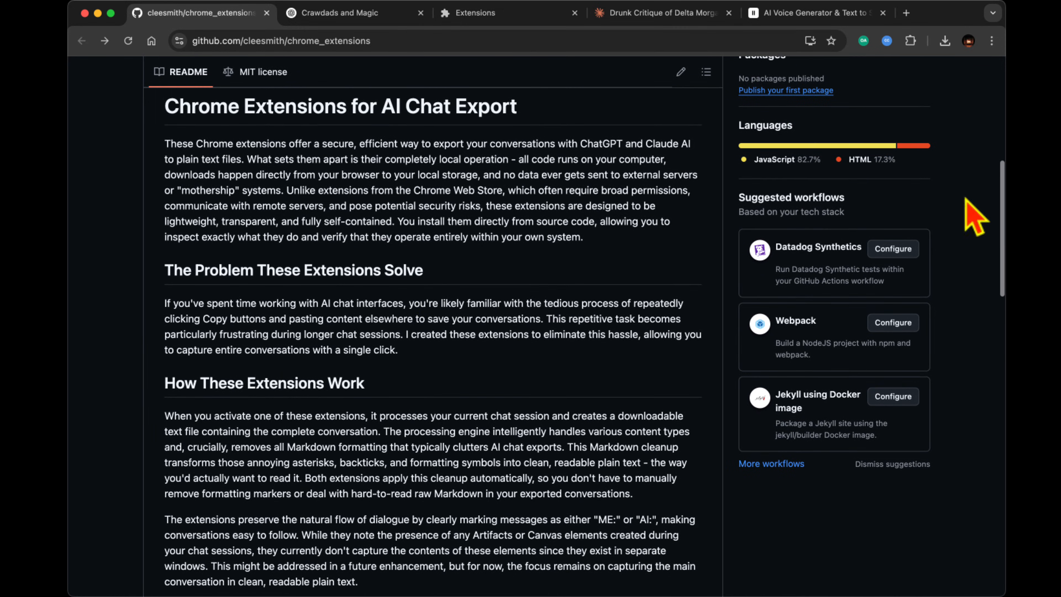